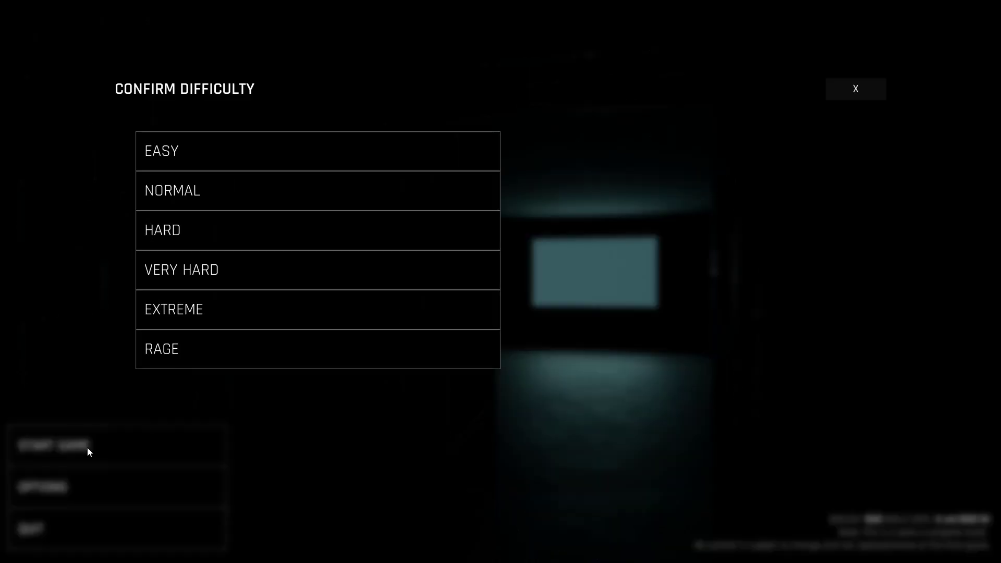
mouse_move(211, 198)
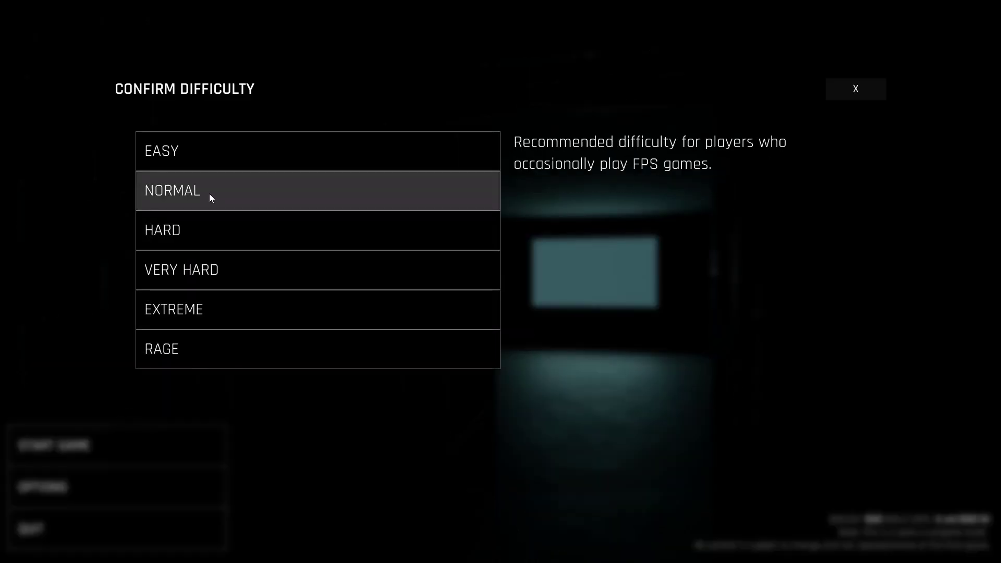
Start the Trepang2 game on Normal difficulty from the Confirm Difficulty menu
left_click(198, 191)
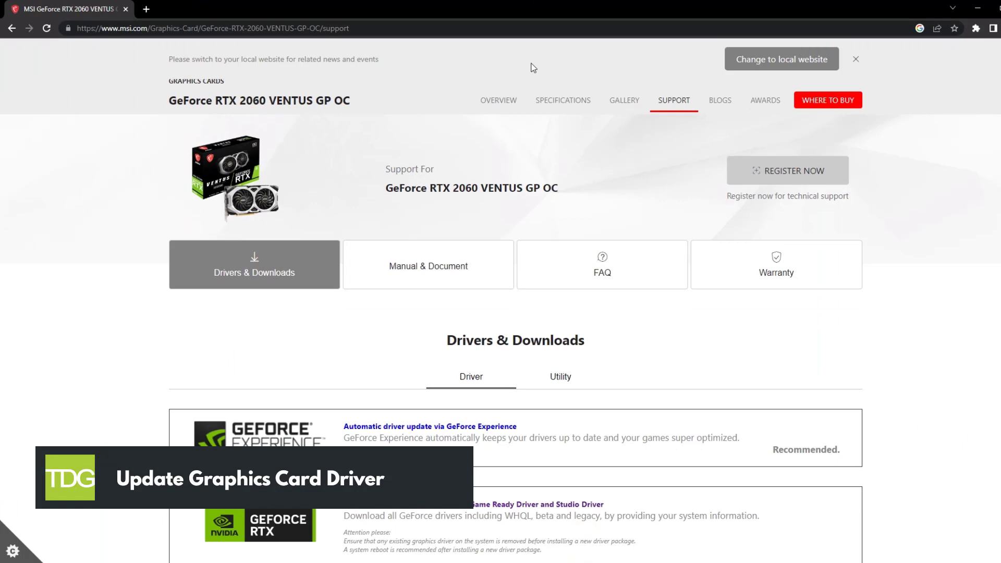
Fill the manual driver search with GeForce RTX 20 Series and GeForce RTX 2060
scroll("down", 3)
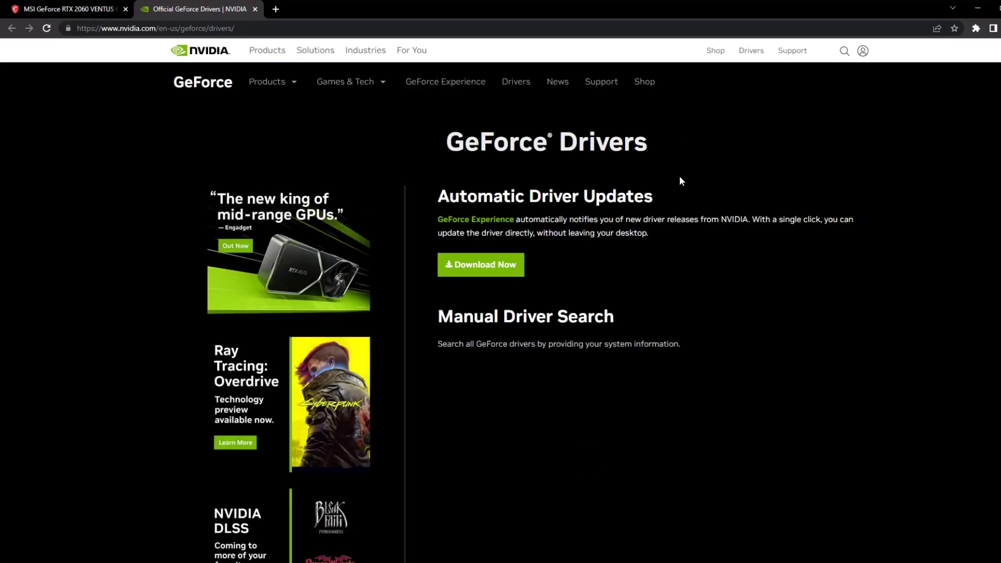
scroll("down", 3)
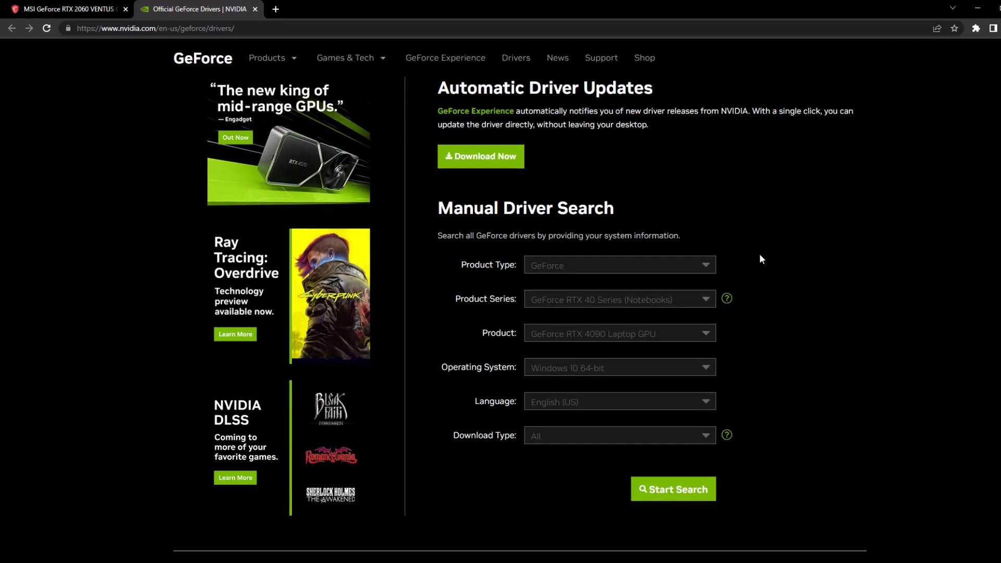
scroll("down", 3)
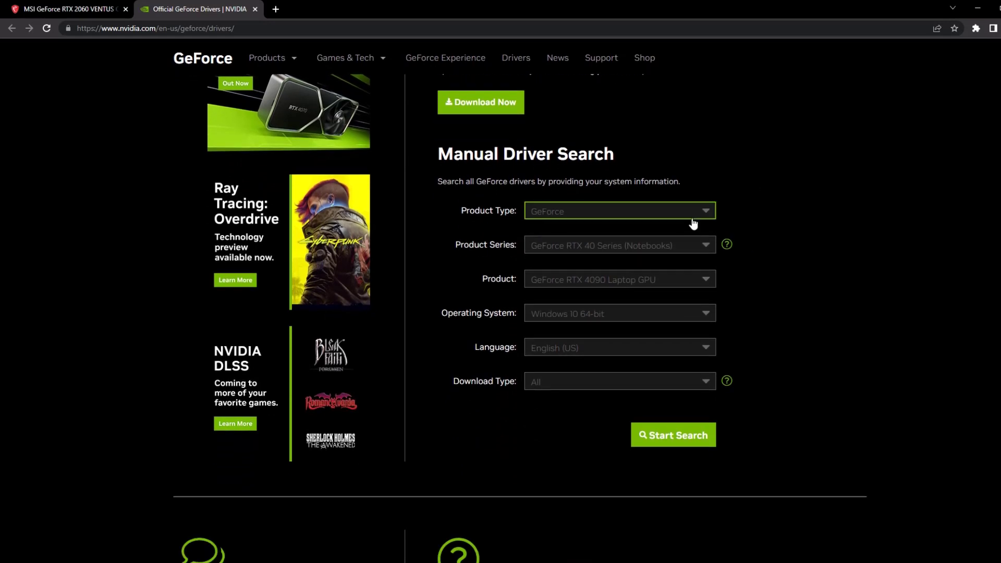
left_click(619, 211)
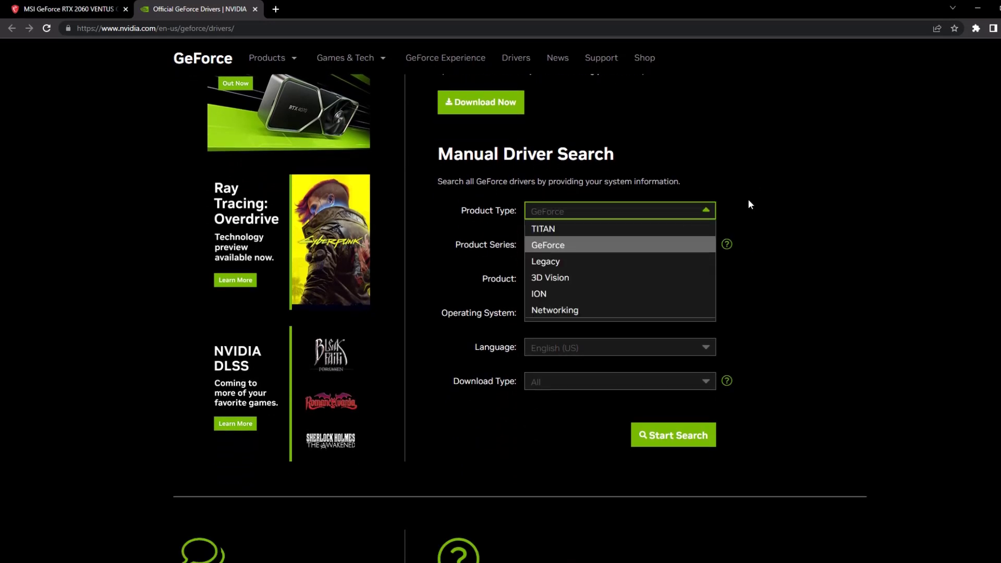
left_click(547, 245)
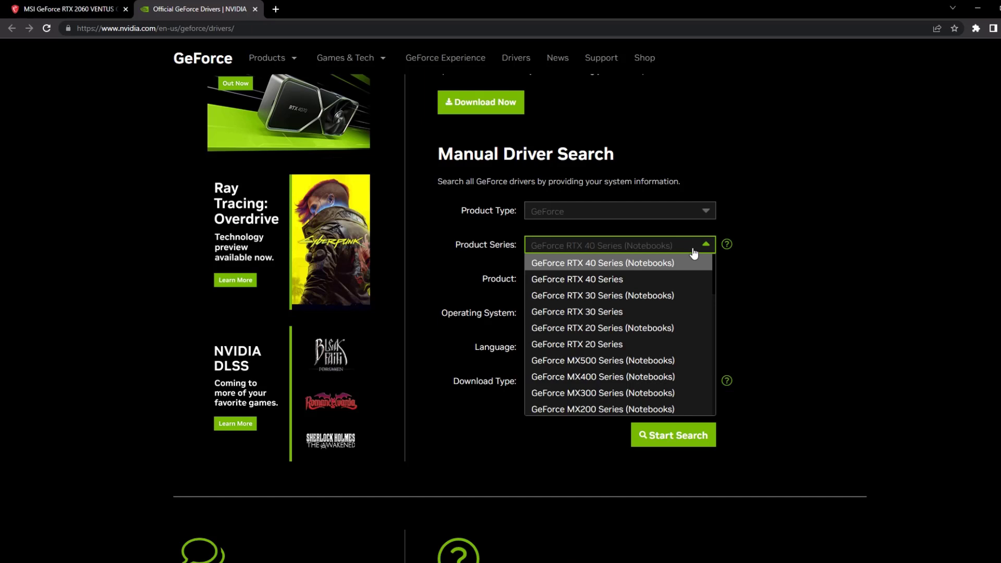
mouse_move(658, 353)
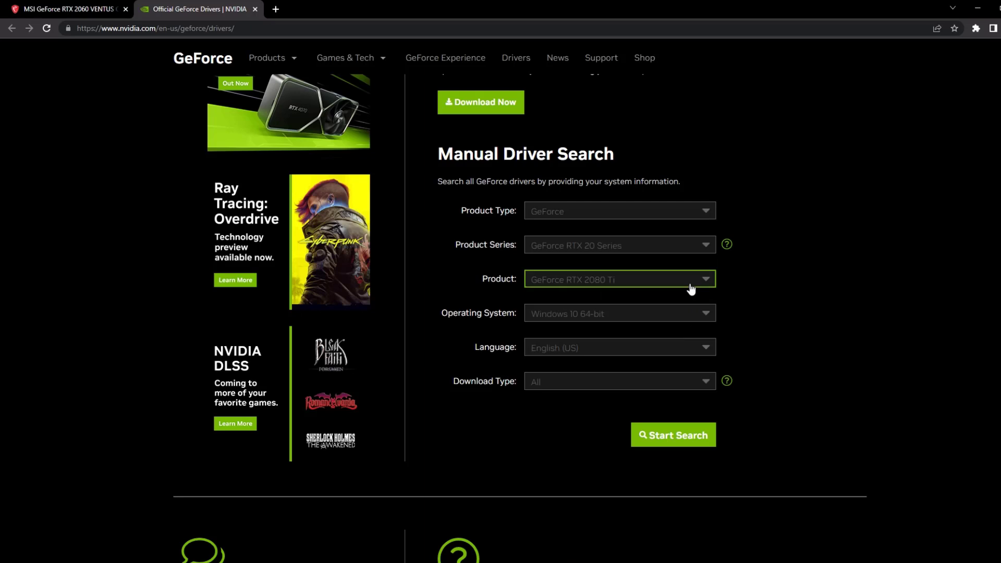
left_click(619, 280)
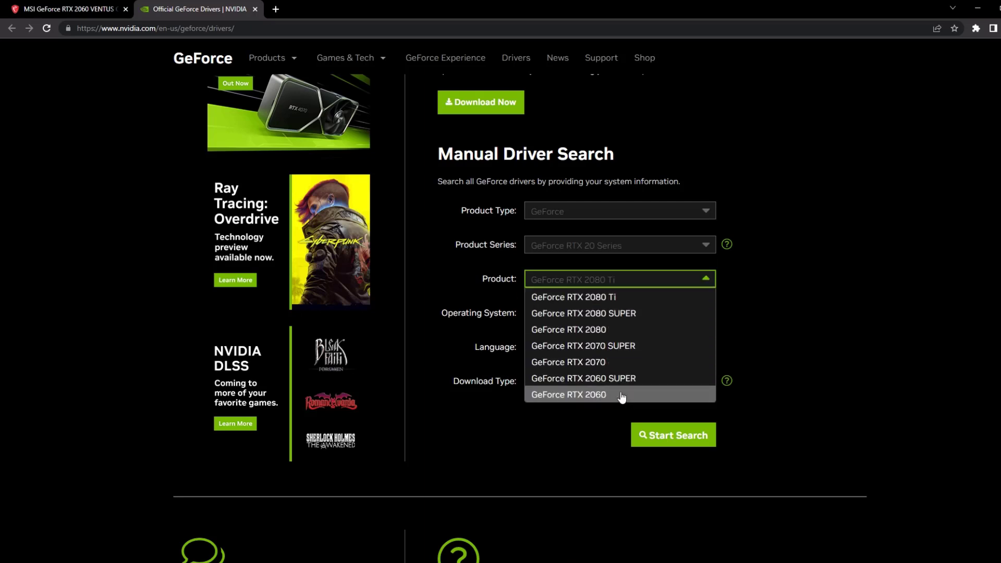
left_click(569, 394)
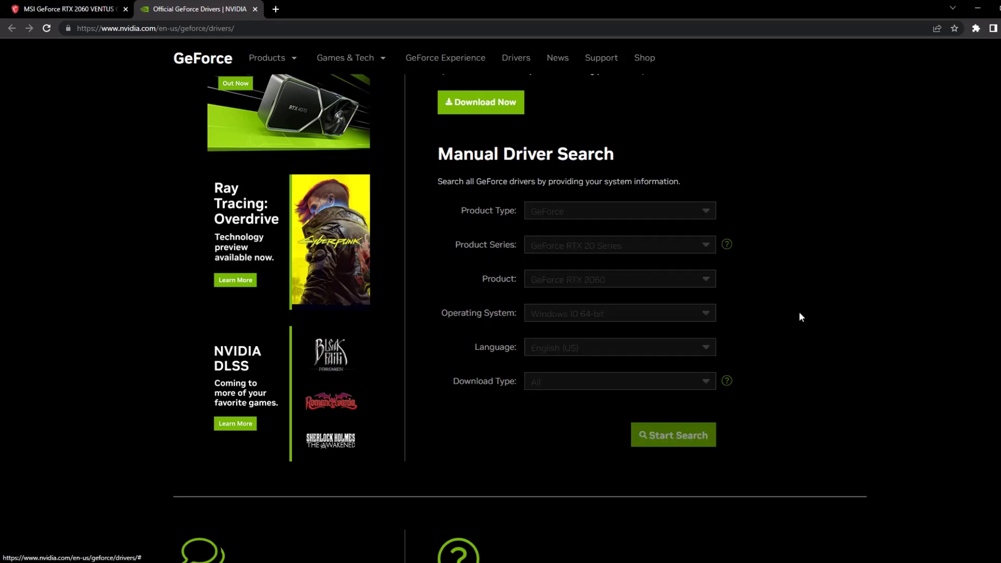
Run the RTX 2060 driver search and look through the Driver Results list
left_click(674, 435)
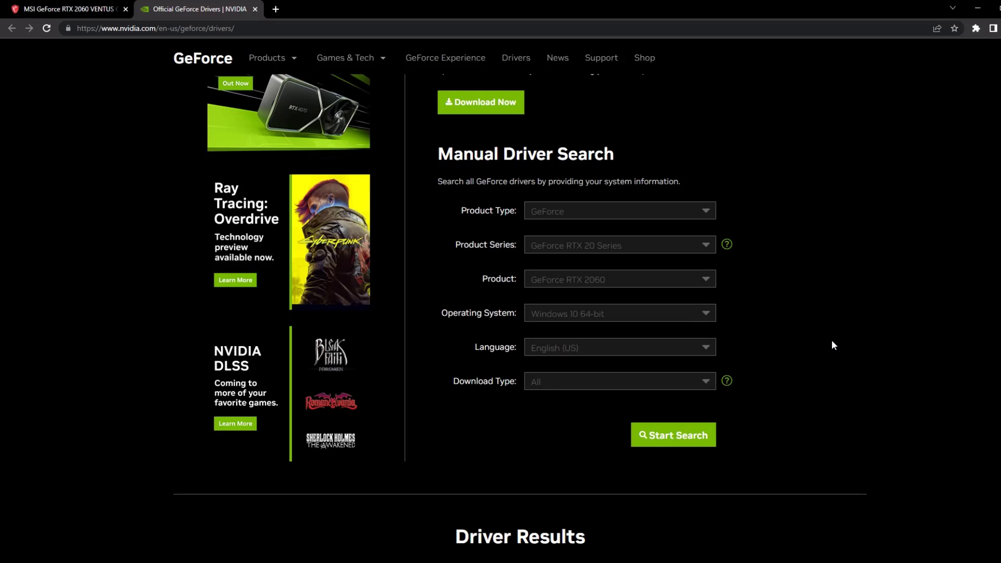
scroll("down", 3)
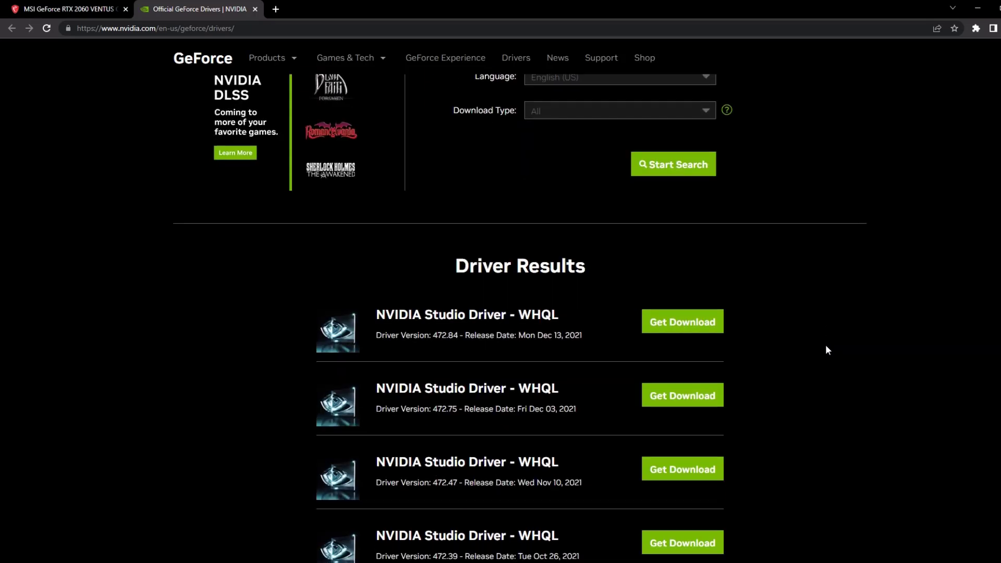
scroll("down", 3)
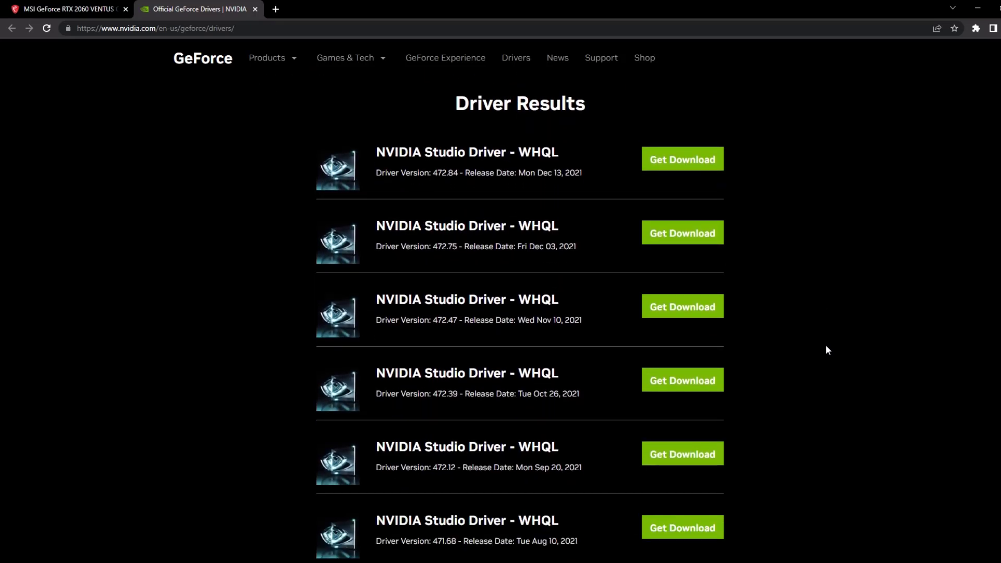
scroll("down", 3)
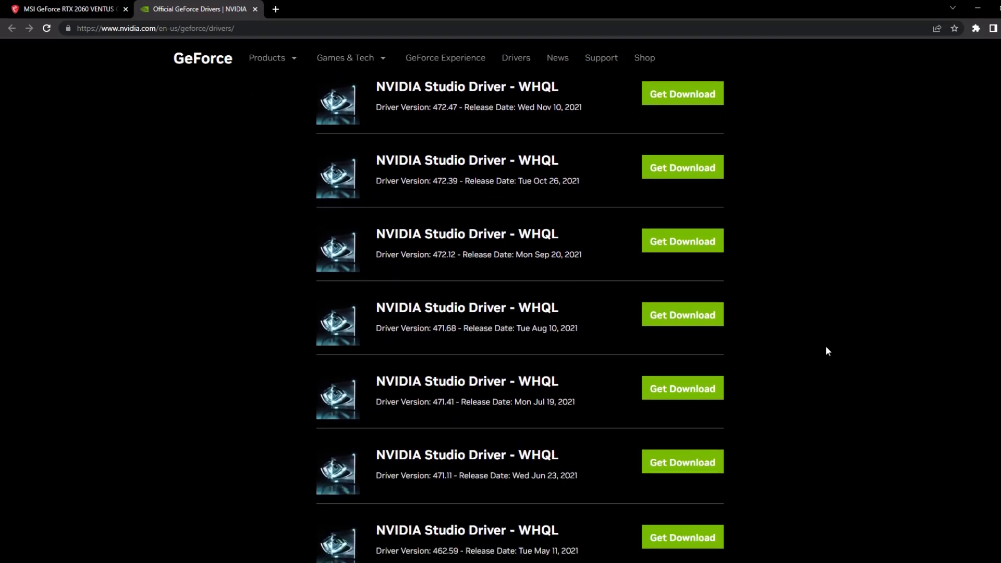
scroll("up", 3)
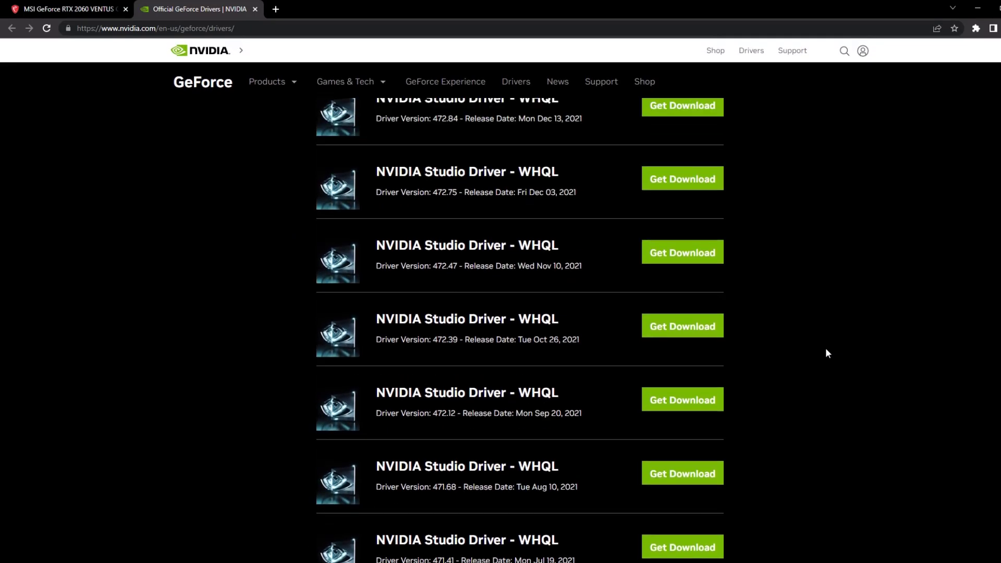
scroll("up", 3)
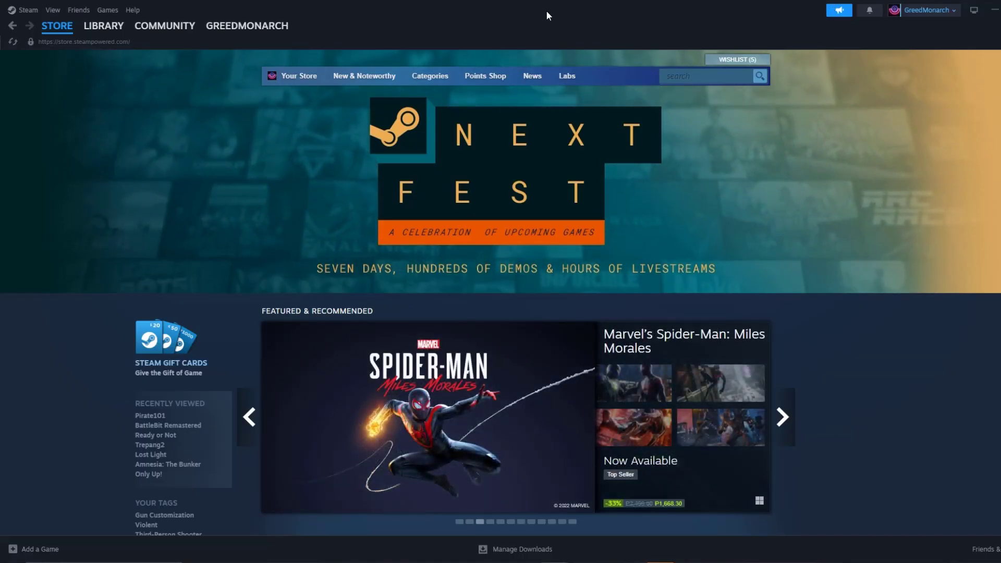
Verify integrity of the Trepang2 Demo's files from its Installed Files properties in the Library
left_click(104, 26)
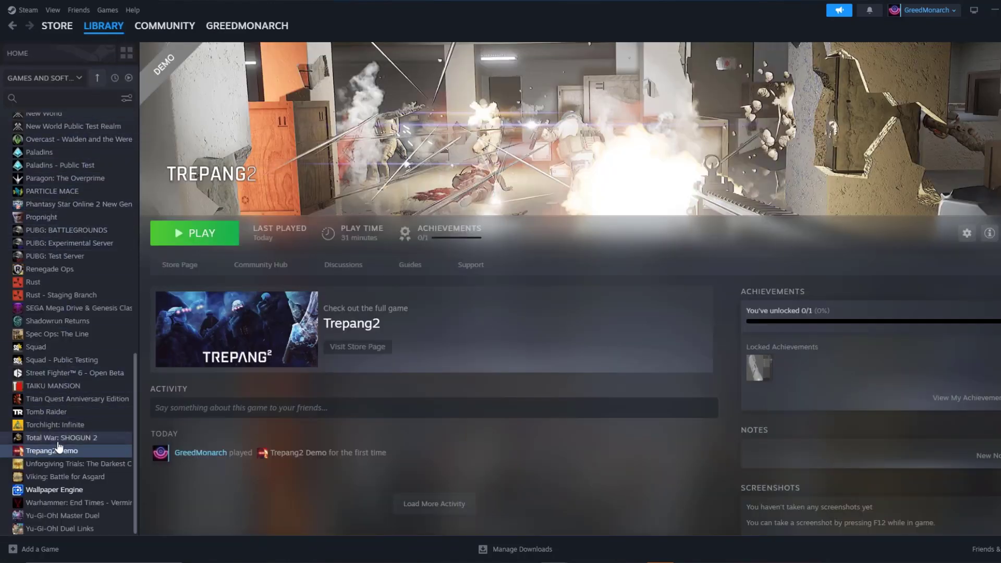
right_click(41, 451)
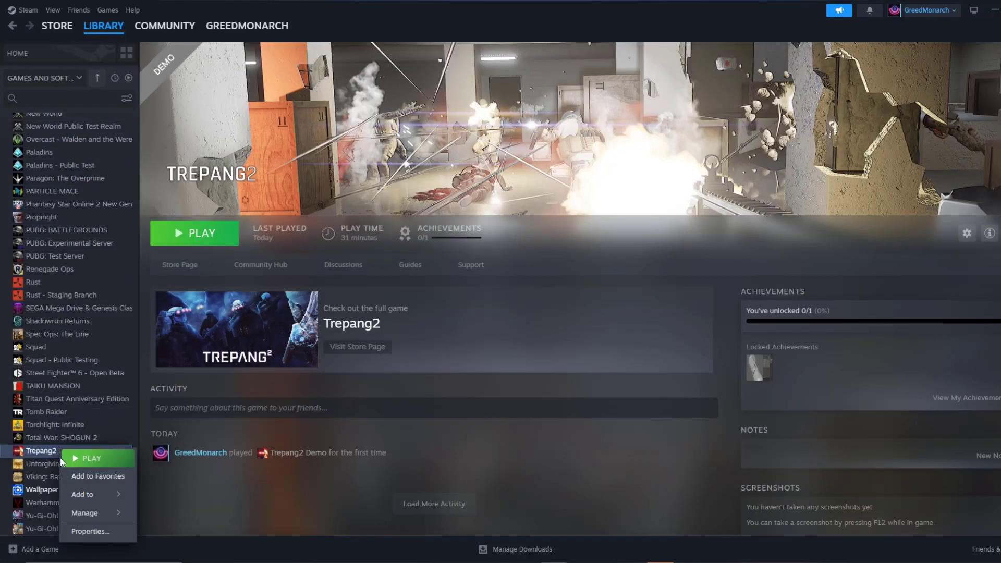
left_click(89, 531)
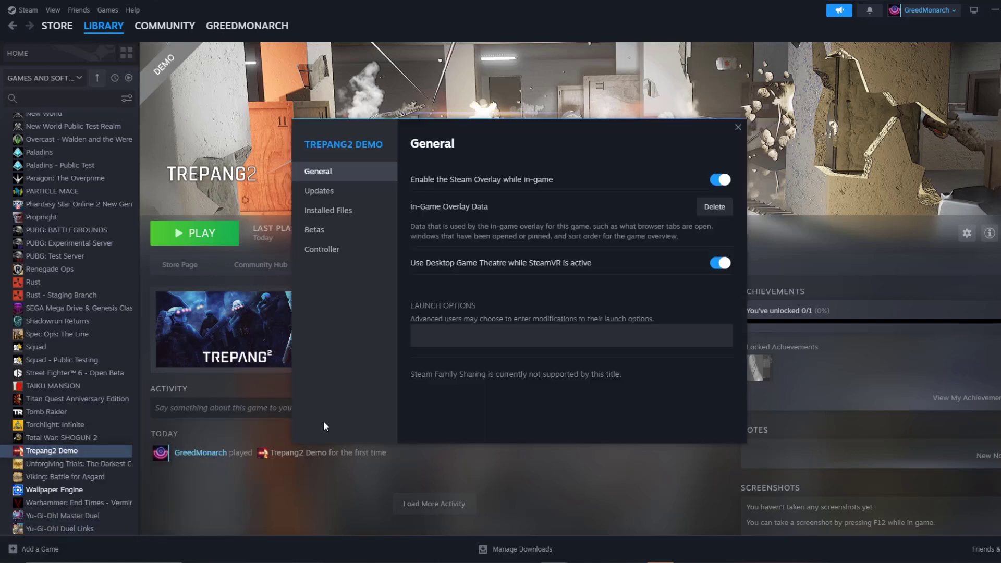
left_click(327, 211)
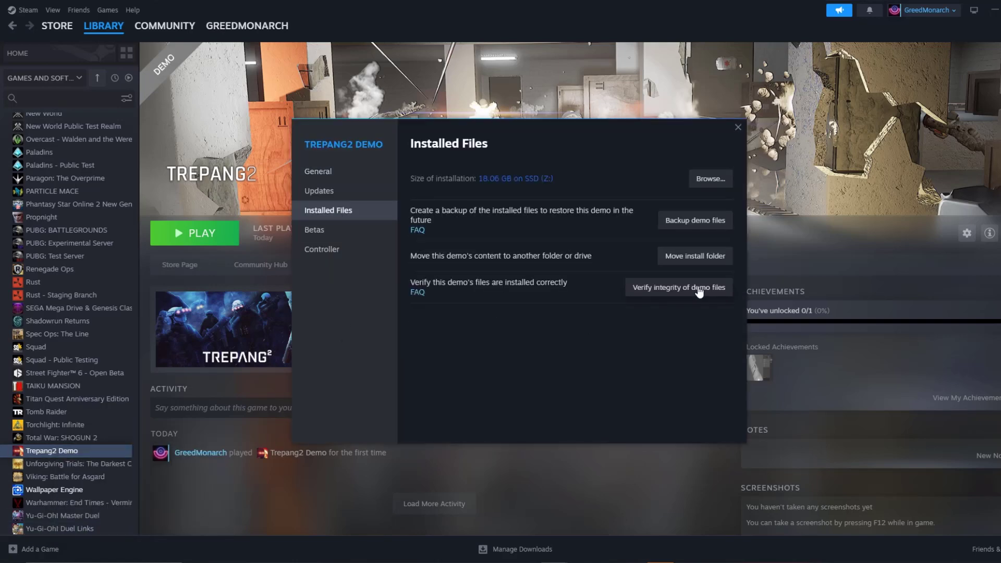
left_click(679, 288)
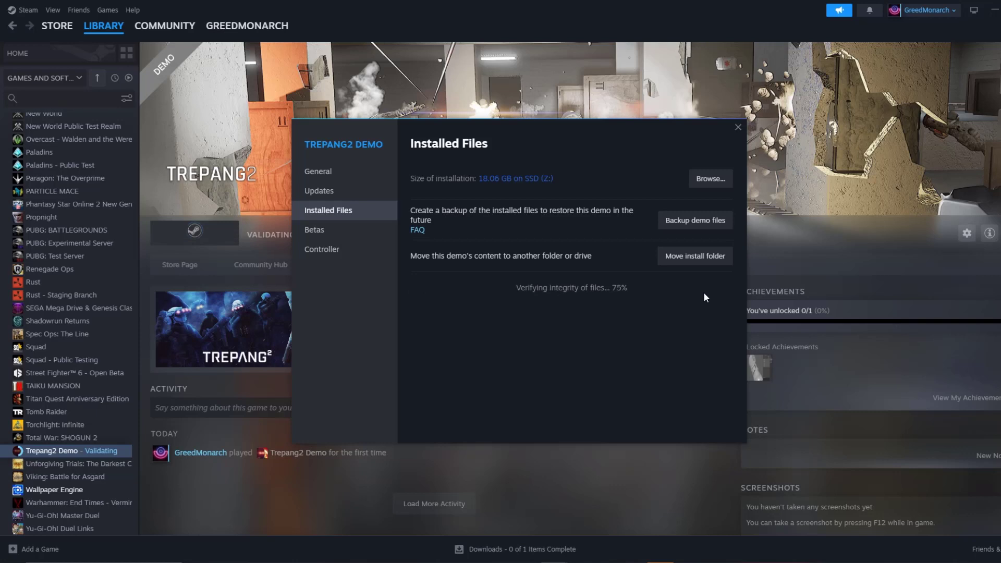